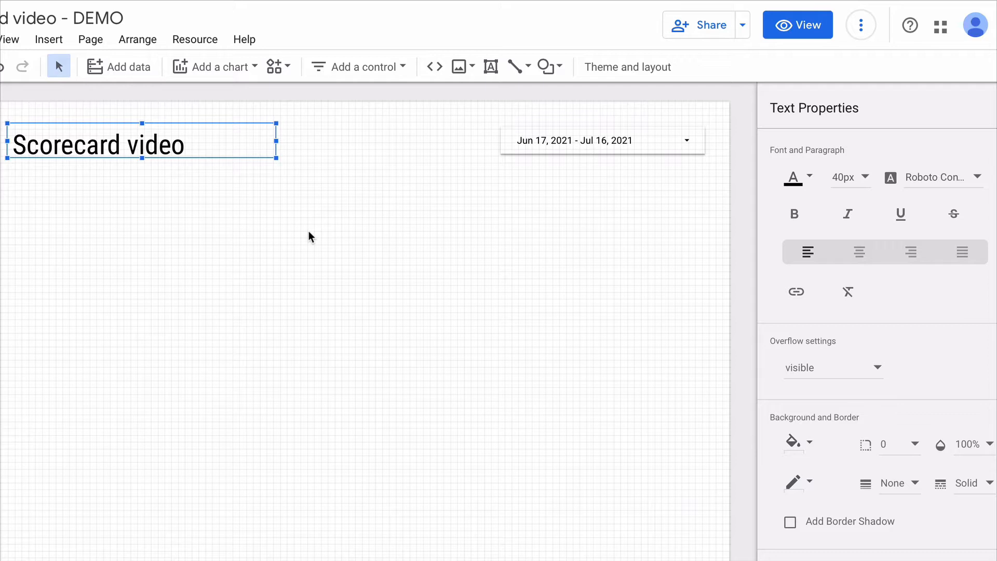
mouse_move(284, 211)
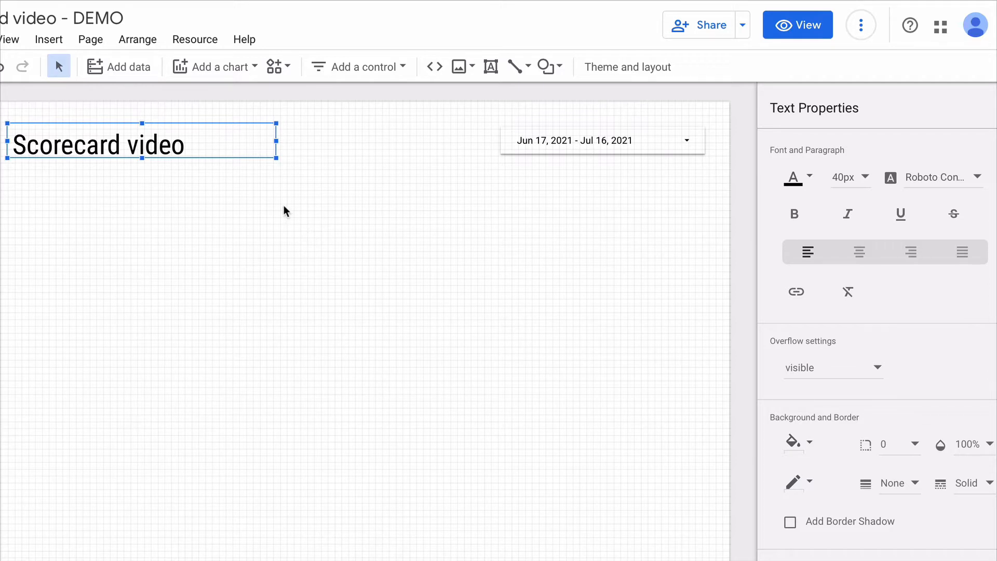
mouse_move(215, 66)
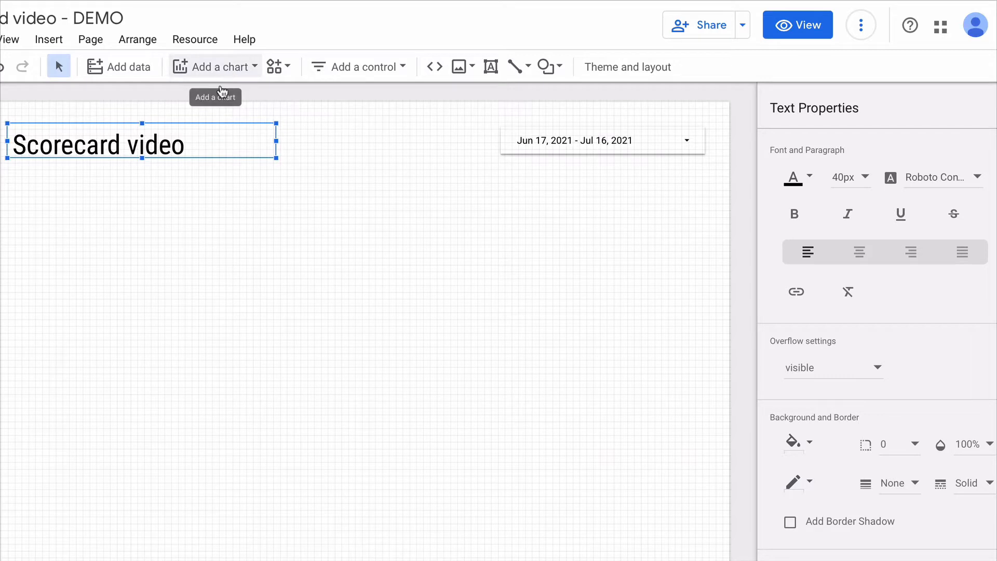
Step: Add a Scorecard chart below the title, showing New Users (46,653)
click(213, 66)
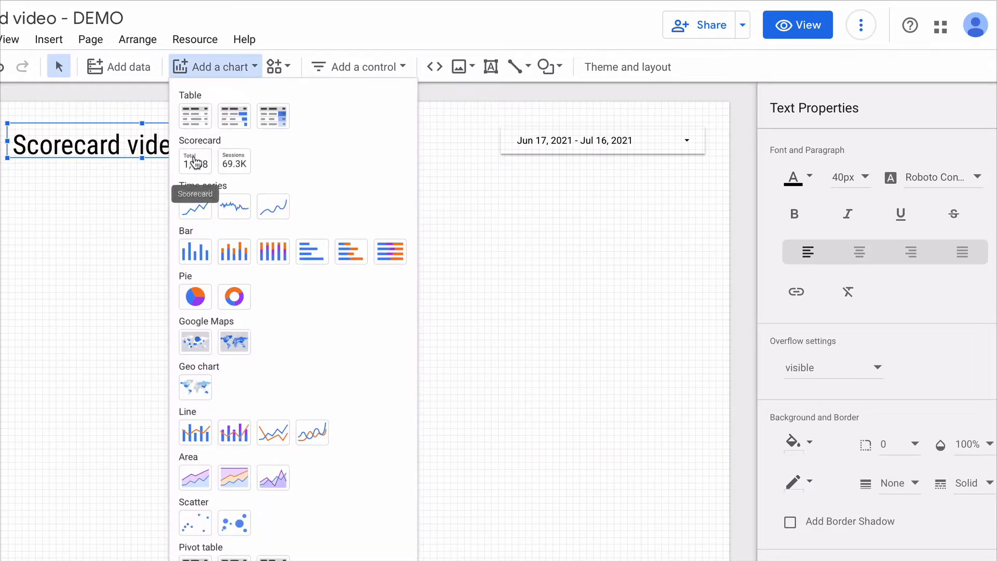
click(194, 161)
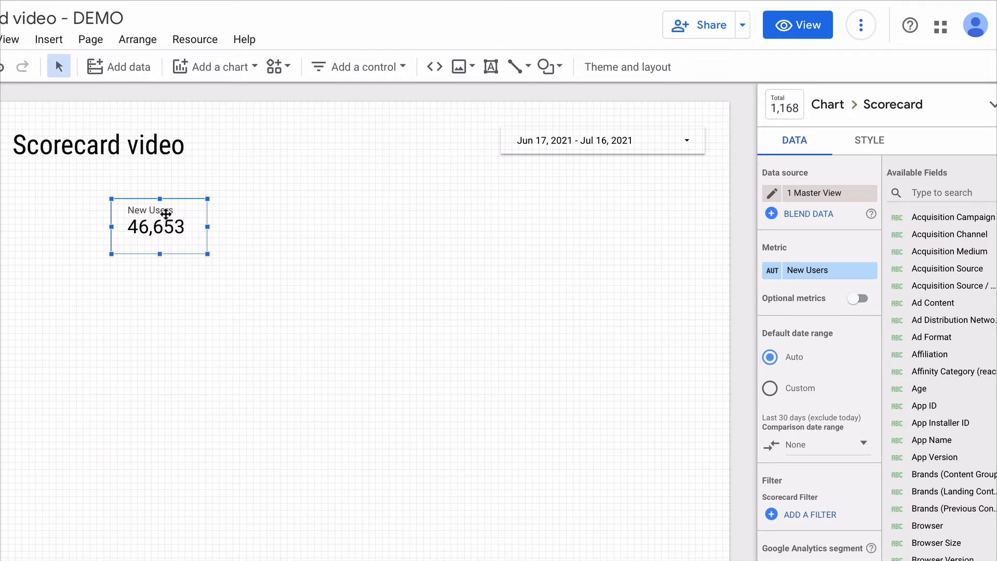
mouse_move(521, 248)
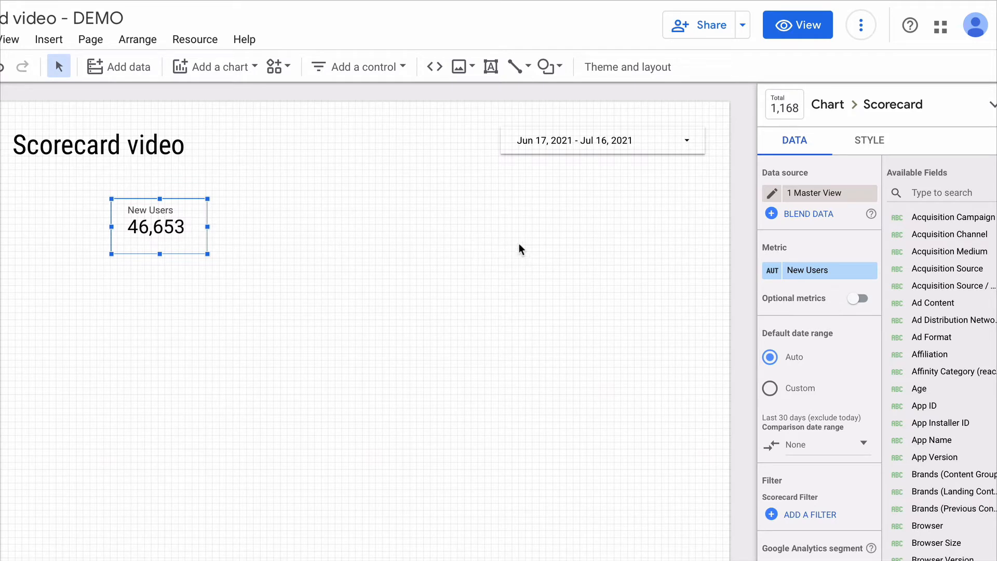
Step: Search the available fields for 'reve' to make Revenue the scorecard metric
click(942, 192)
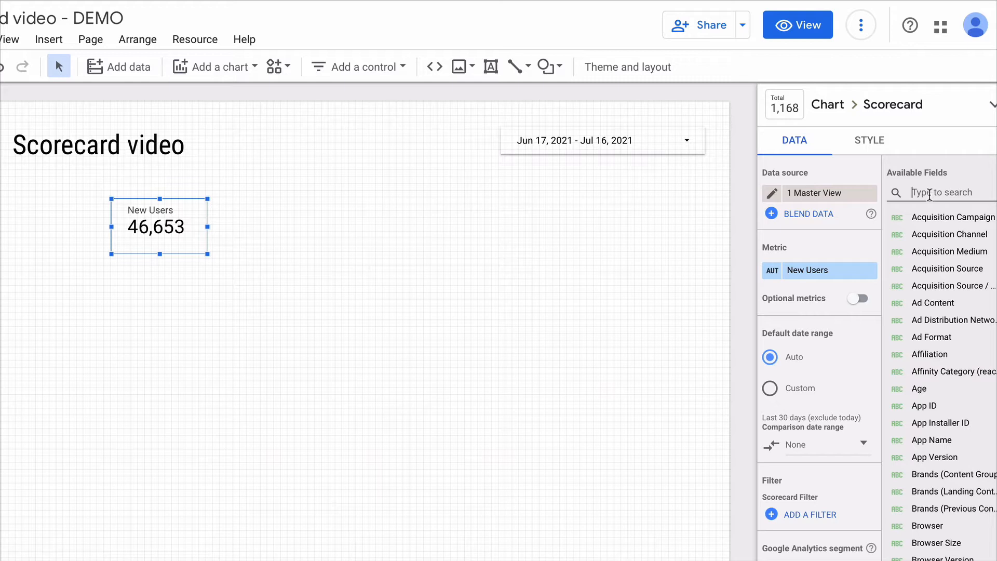
text(revenue)
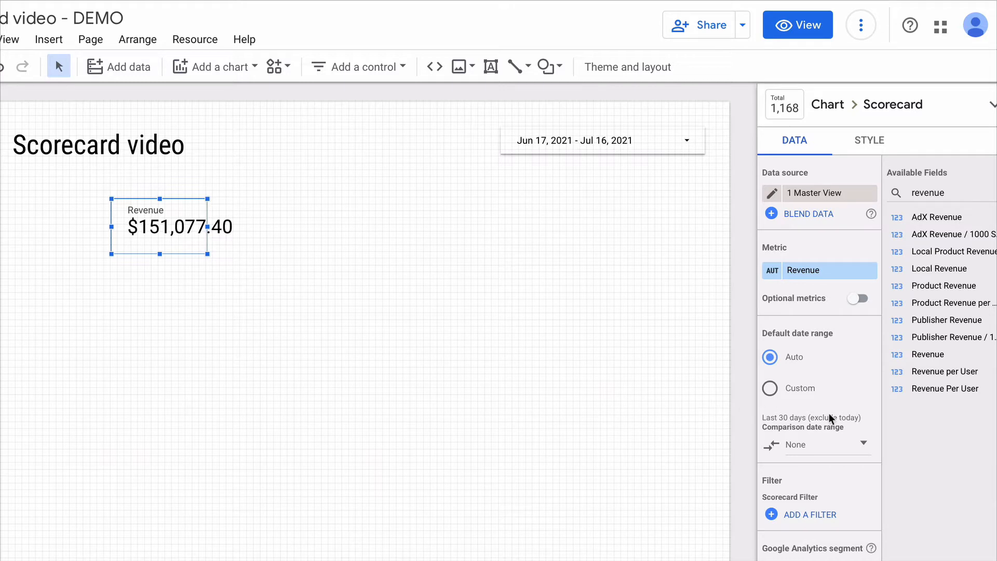
mouse_move(813, 448)
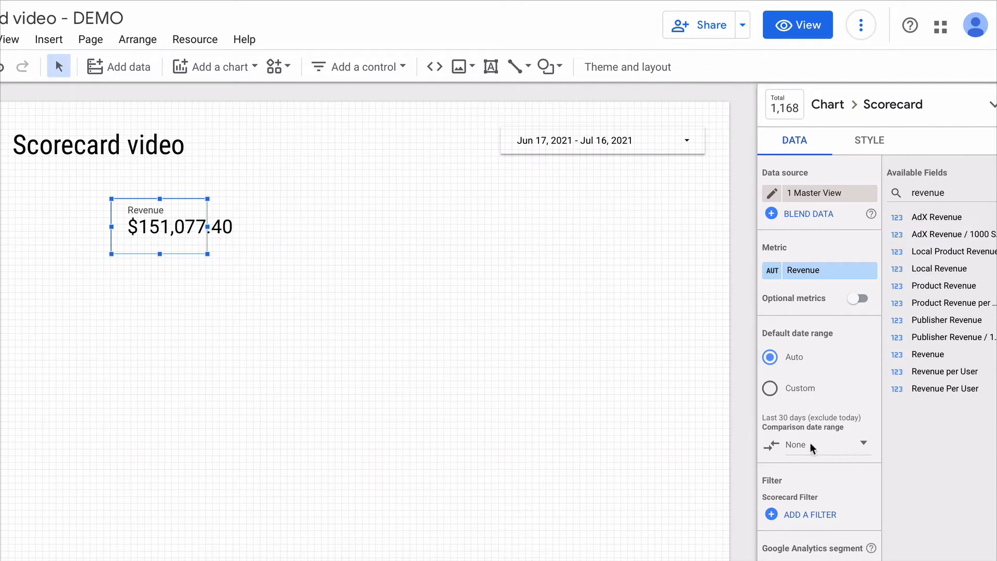
Step: Set the comparison date range to Previous period, showing -2.0% change
click(824, 445)
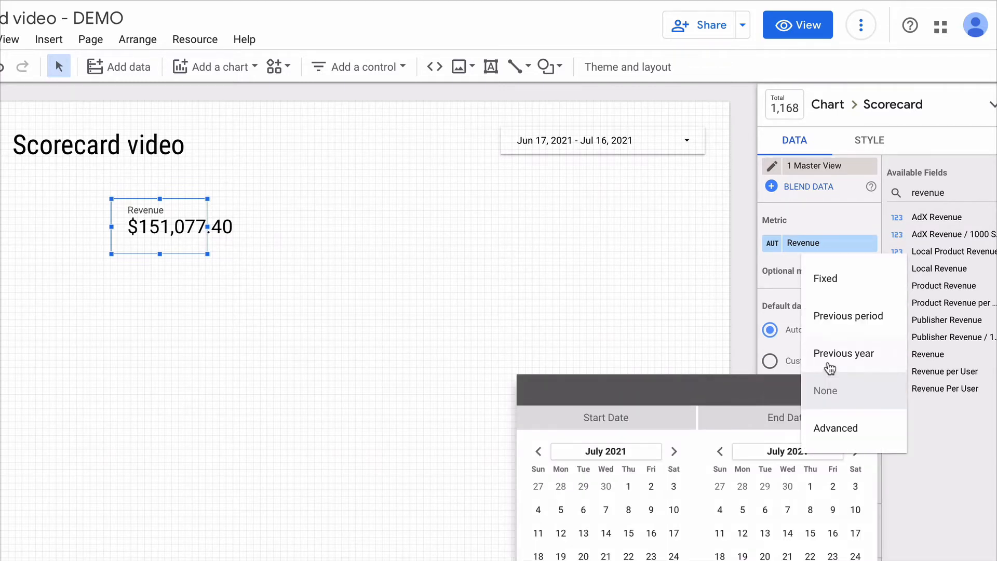
click(847, 316)
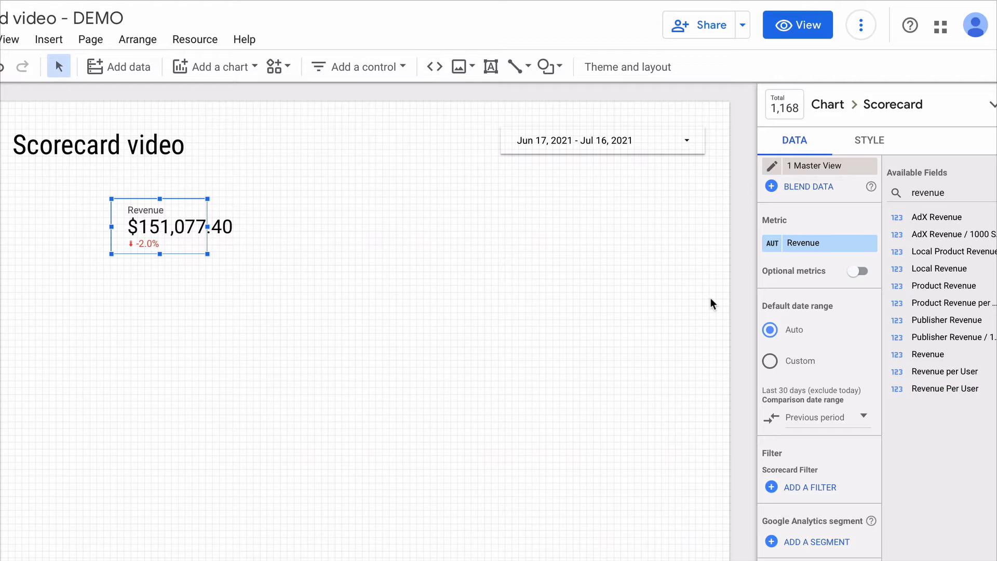
mouse_move(867, 153)
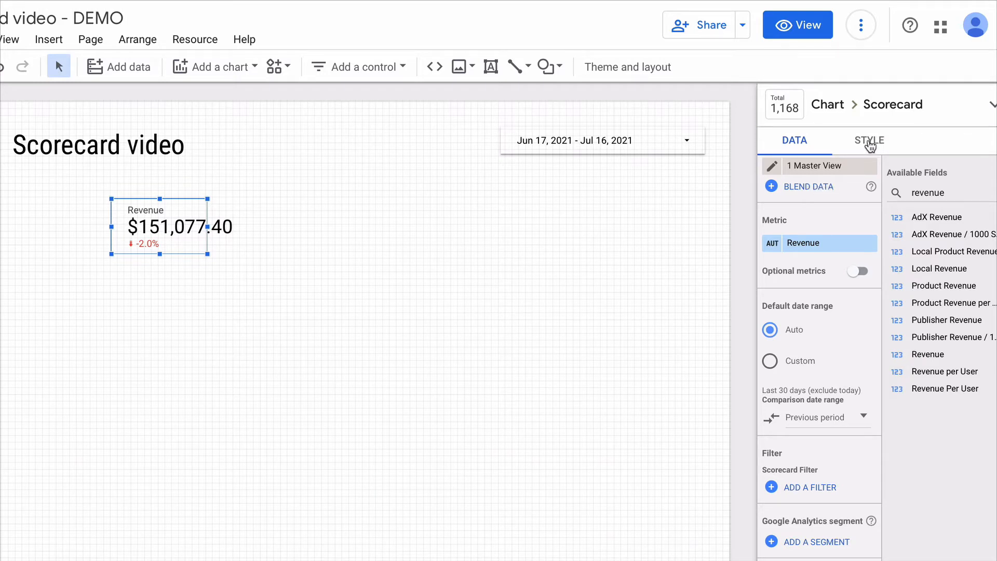
Step: In Style, show the comparison label and toggle absolute change on, then back off
click(868, 141)
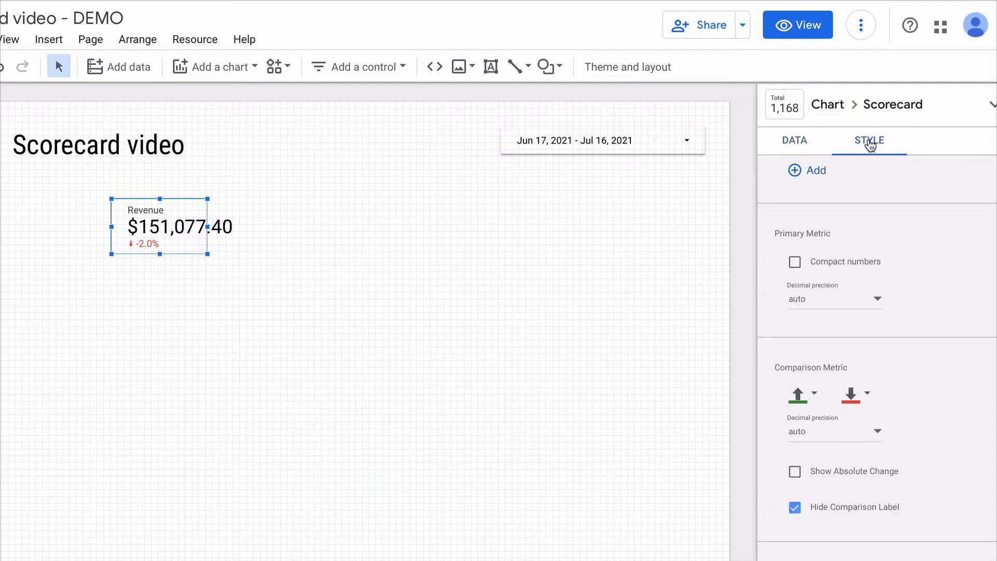
scroll(down, 3)
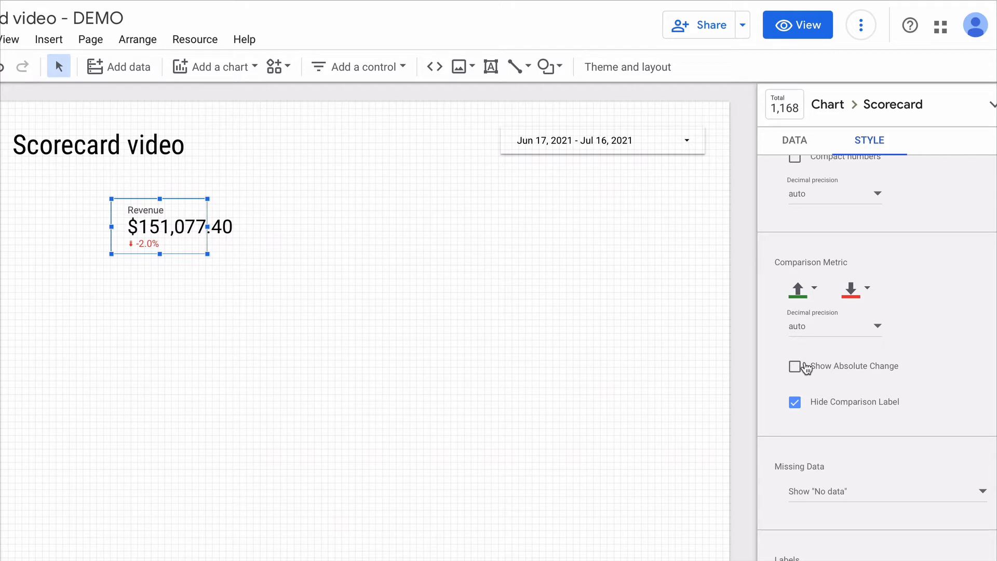
click(794, 402)
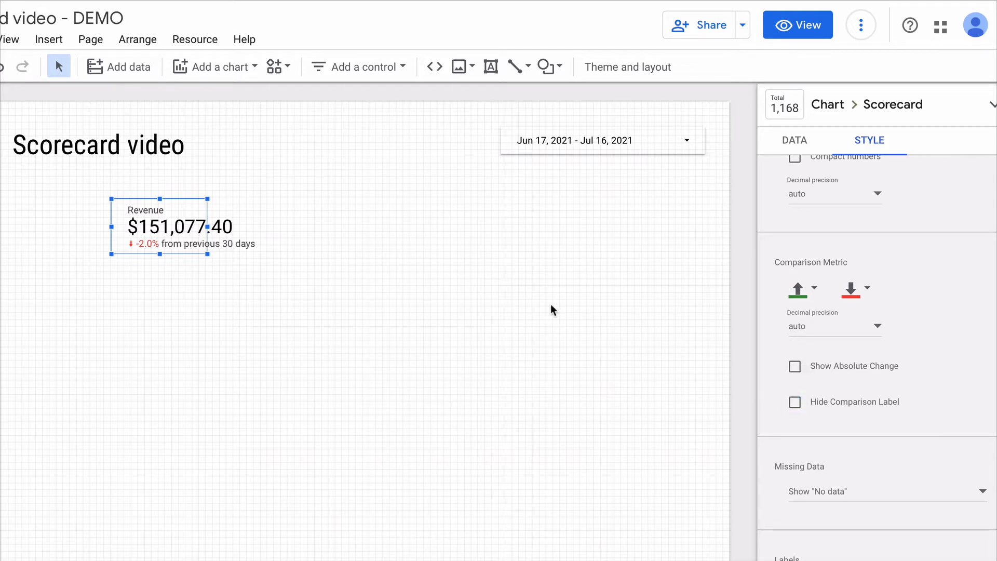
mouse_move(181, 252)
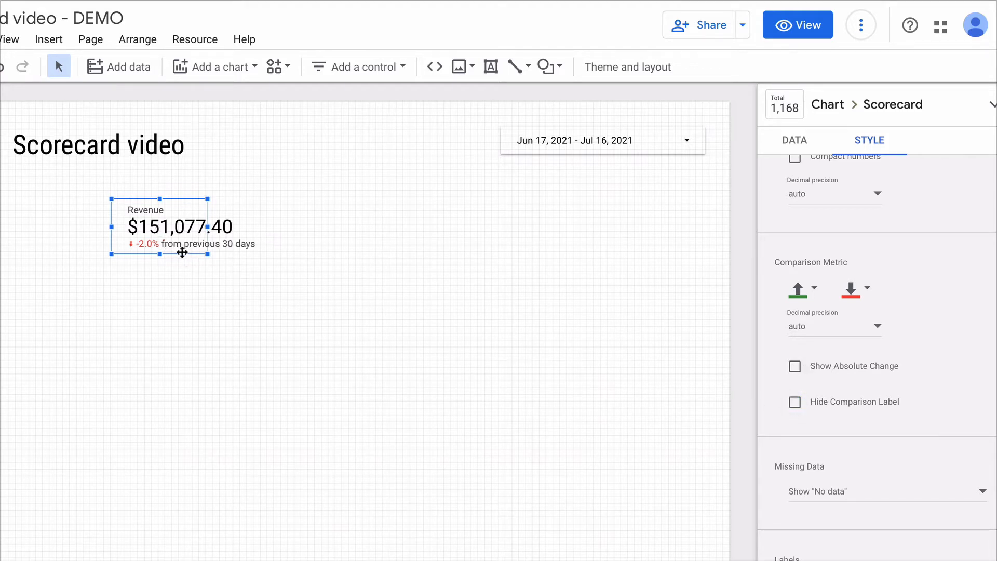
mouse_move(221, 258)
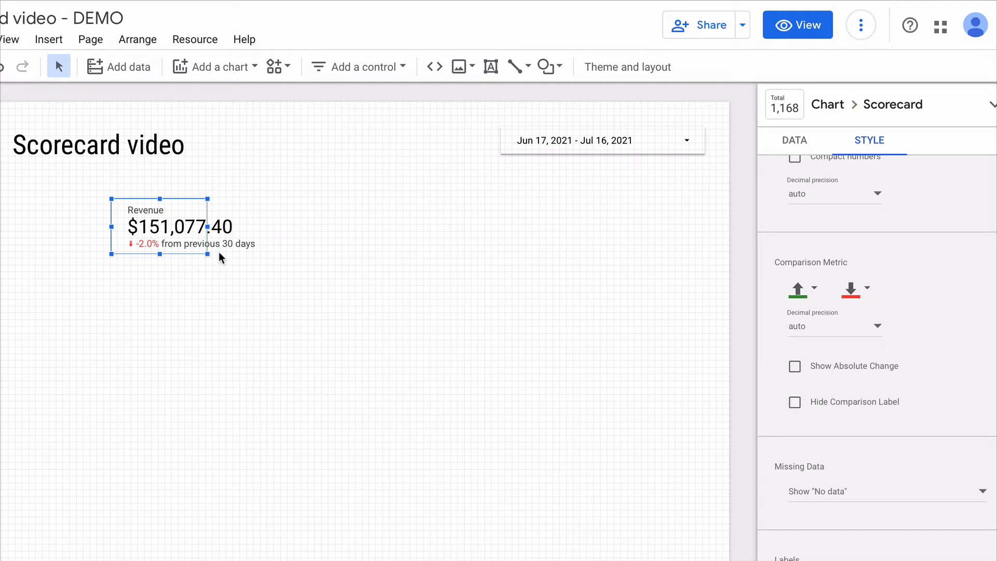
mouse_move(461, 293)
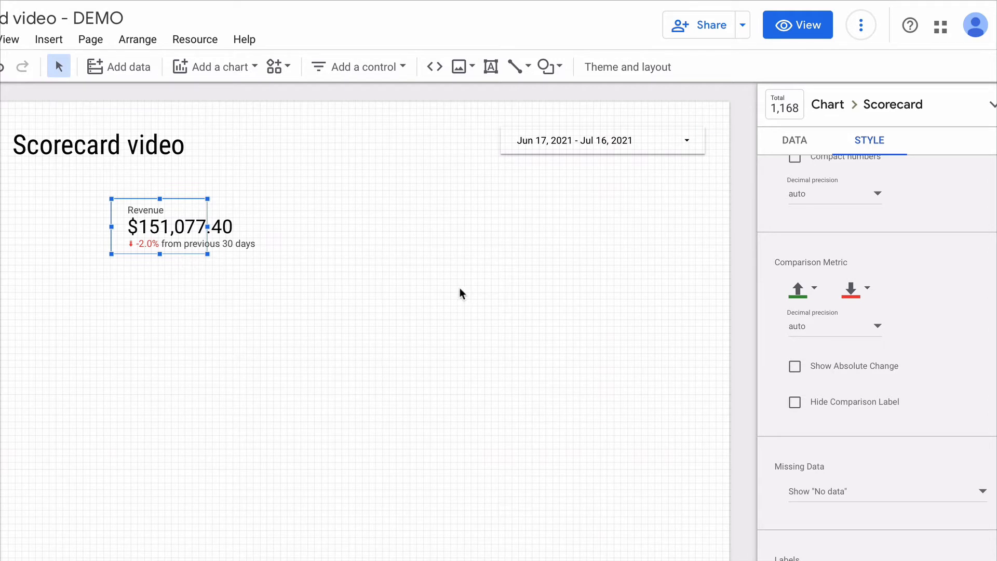
mouse_move(779, 337)
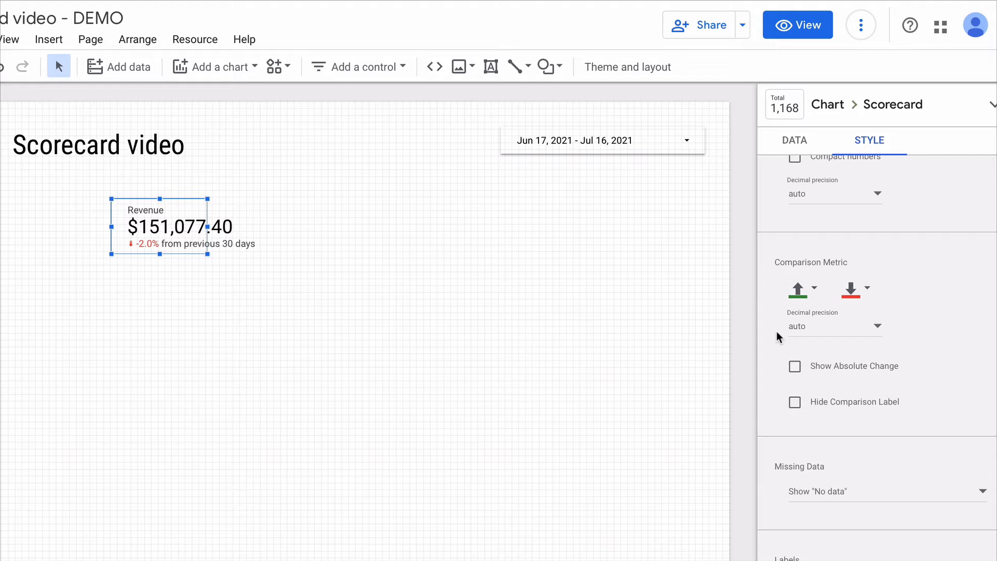
mouse_move(806, 372)
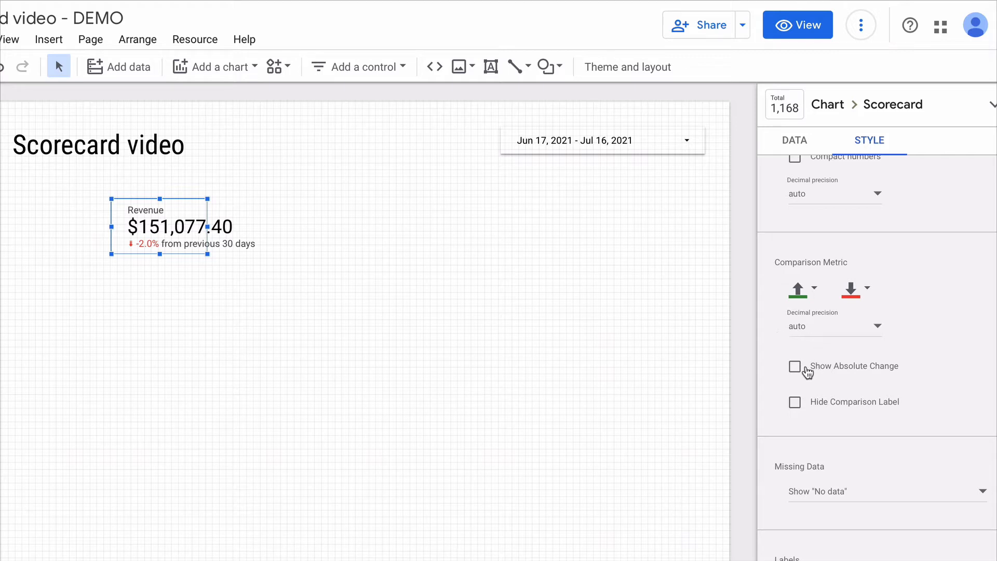
click(794, 366)
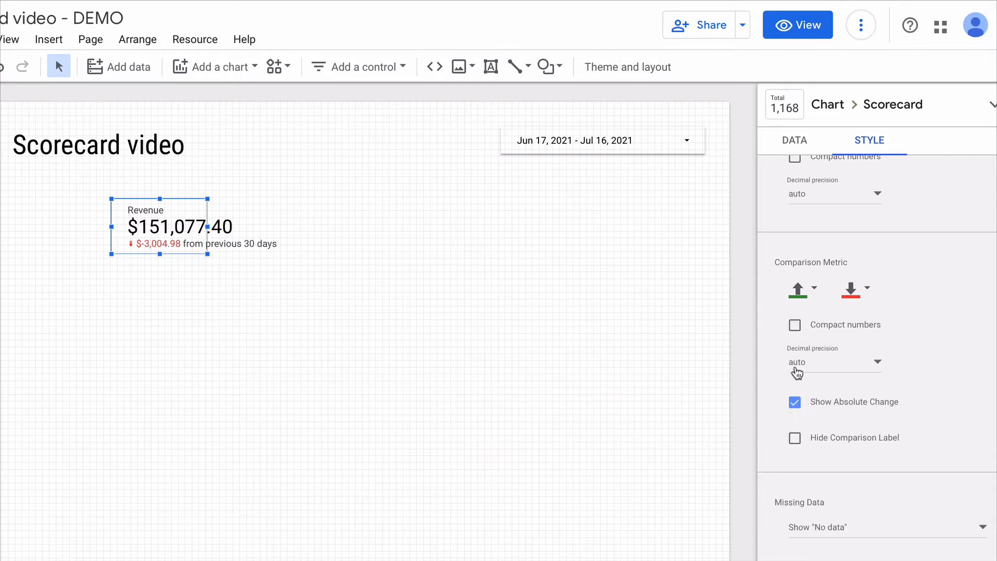
click(794, 401)
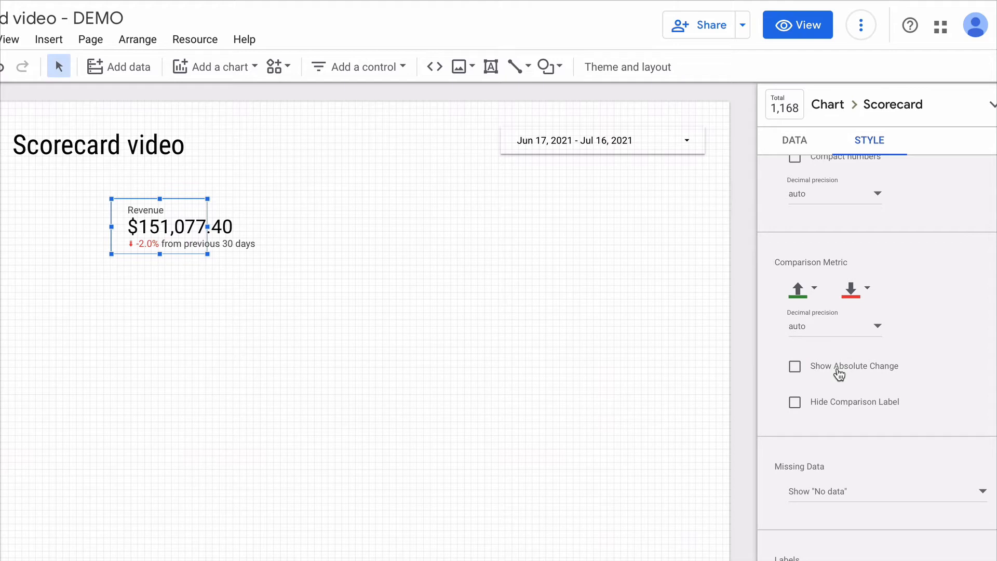
mouse_move(858, 371)
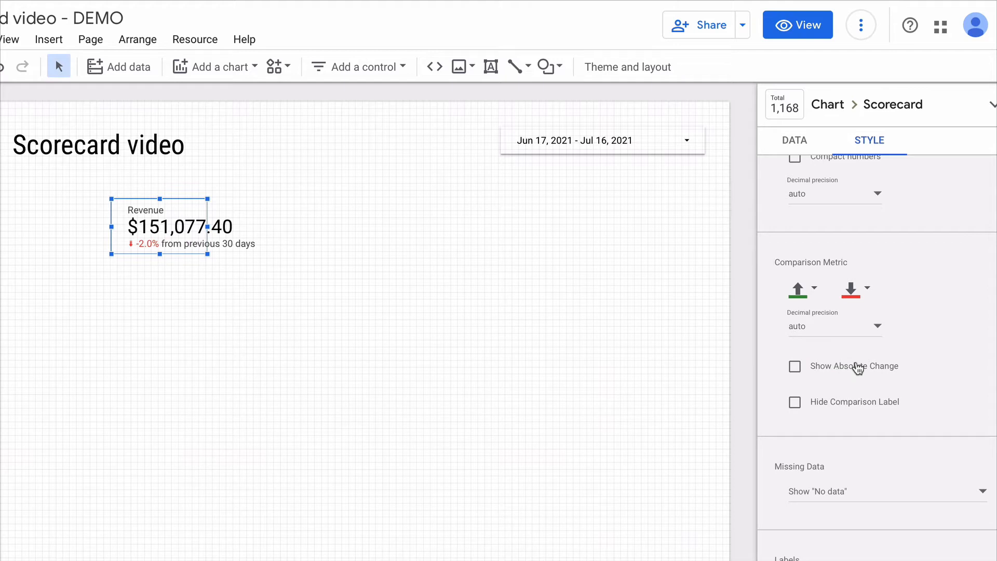
mouse_move(823, 302)
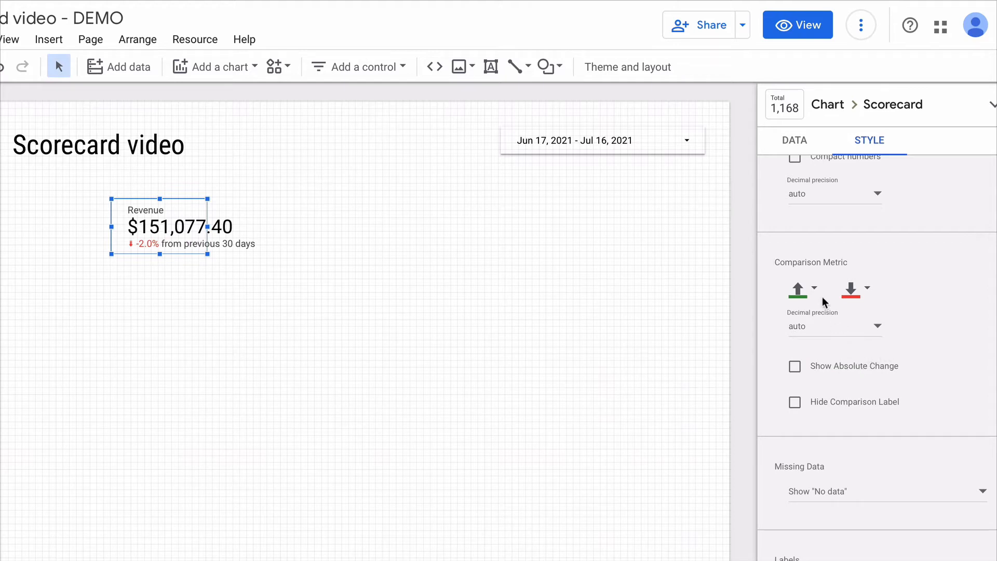
mouse_move(798, 290)
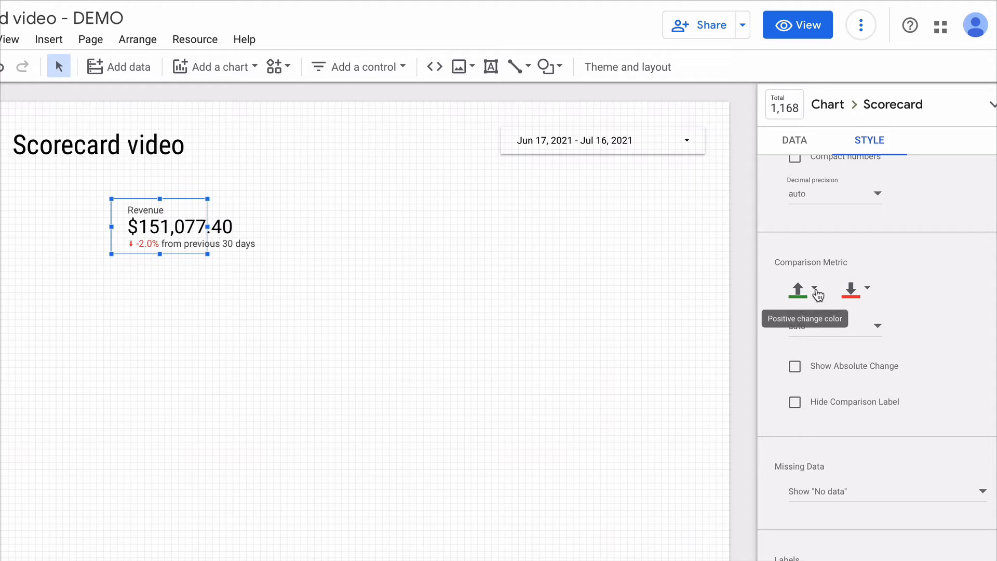
Step: Replace Revenue with CPC as the copied scorecard's metric
click(794, 402)
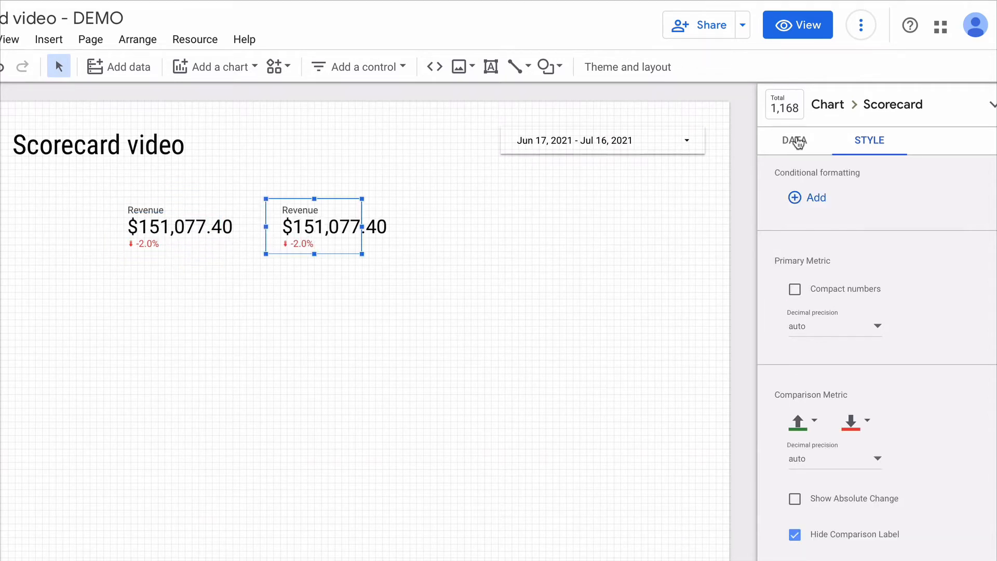
click(794, 141)
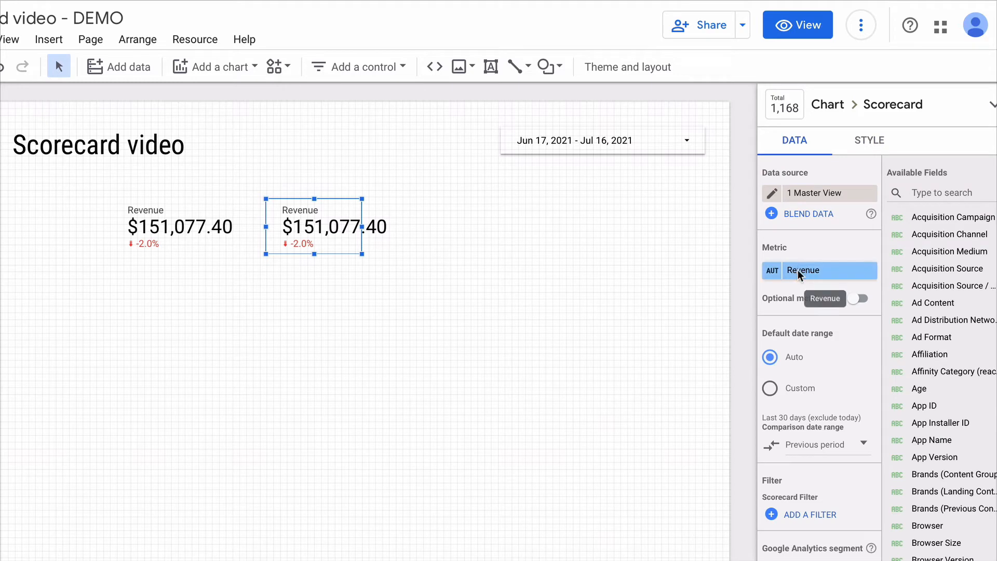
click(819, 270)
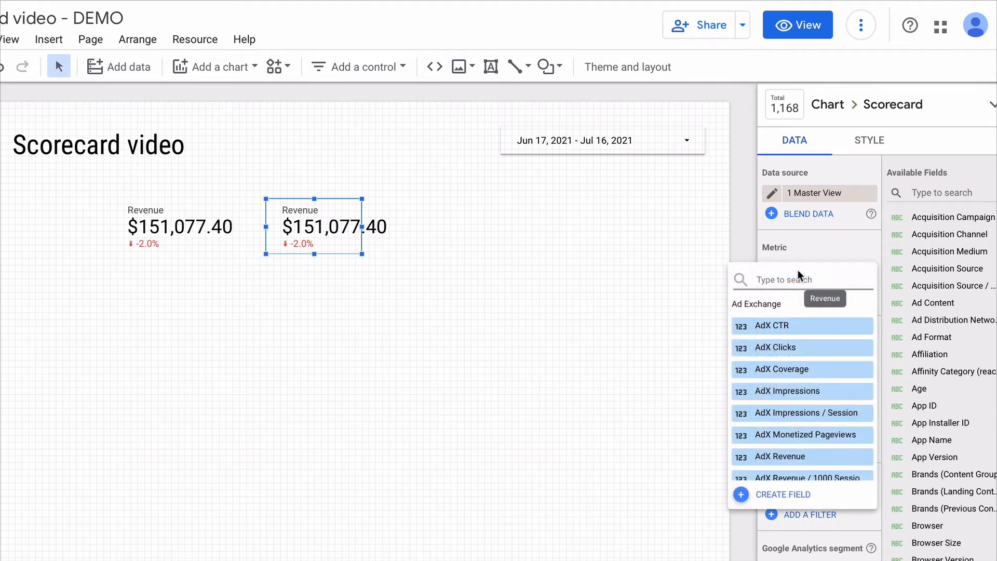
click(869, 141)
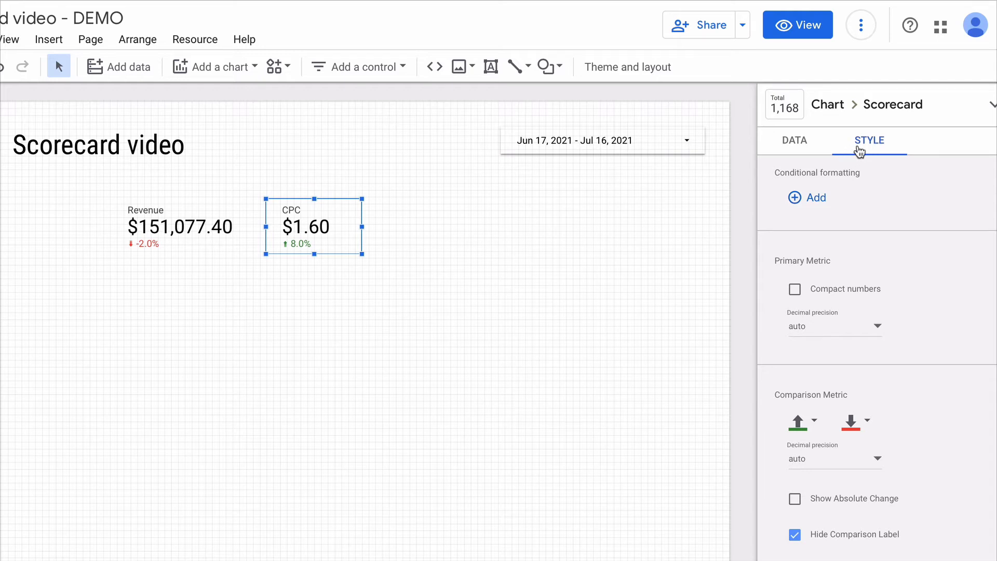
mouse_move(815, 363)
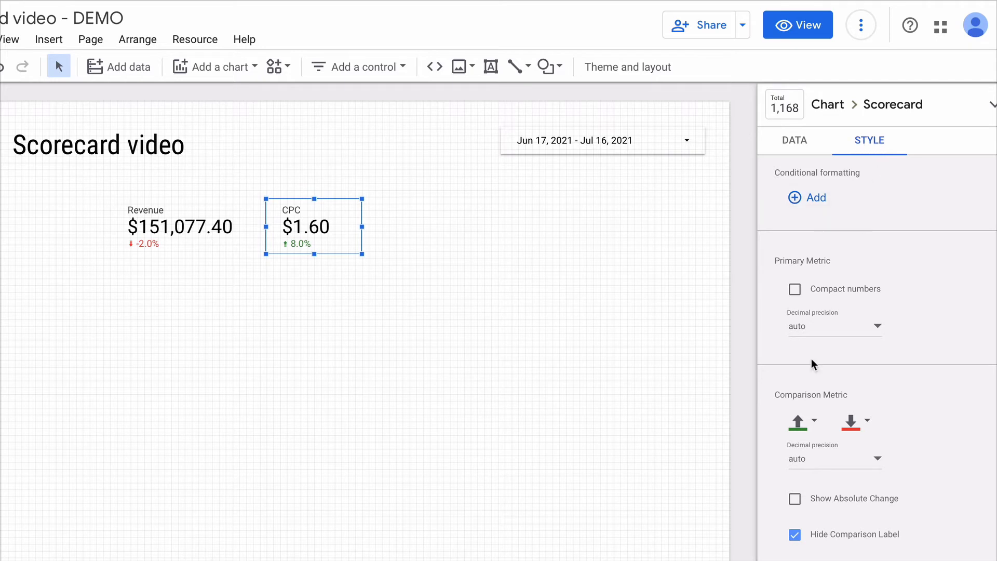
Step: Colour the CPC increase change red and set decreases to green
click(798, 422)
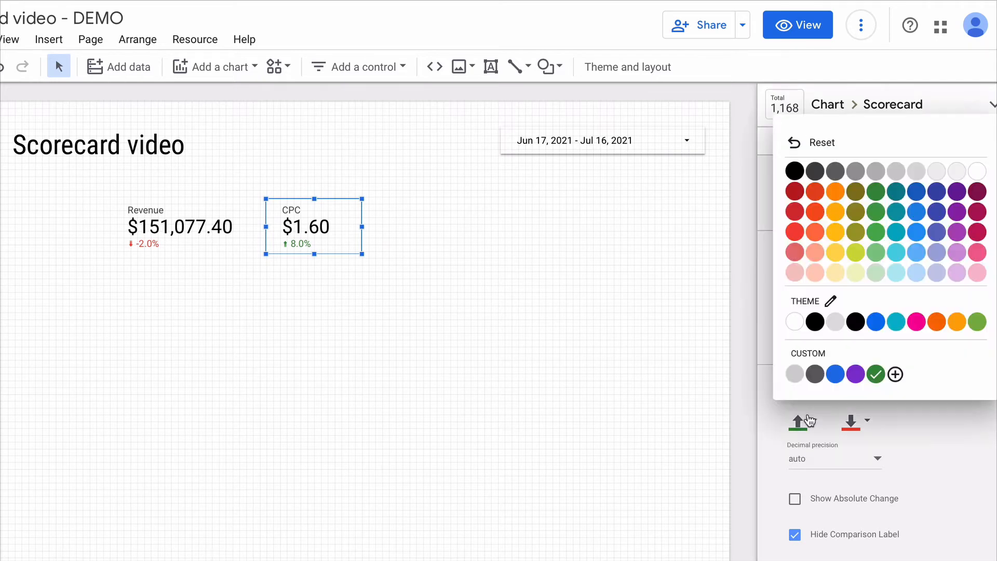
mouse_move(796, 234)
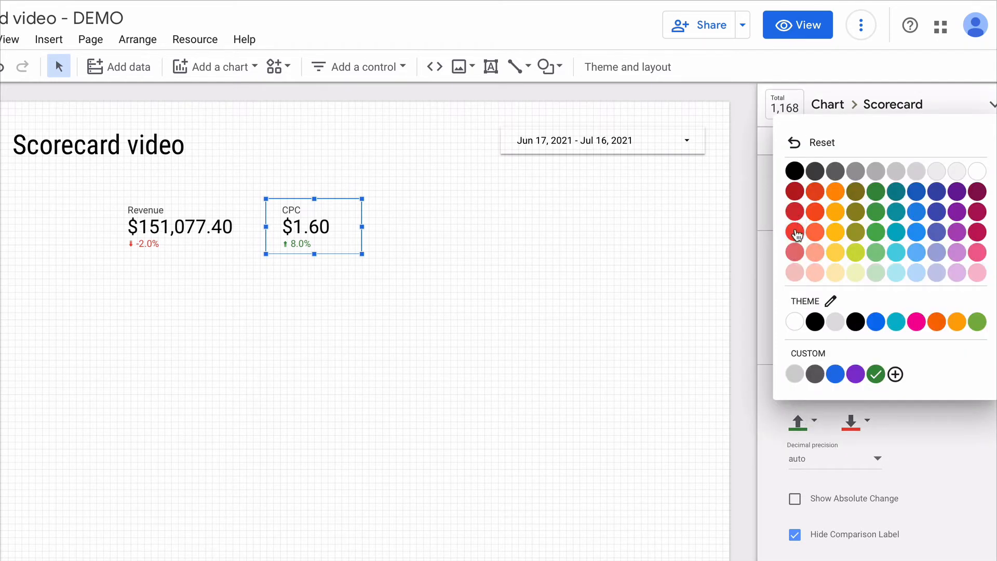
click(794, 232)
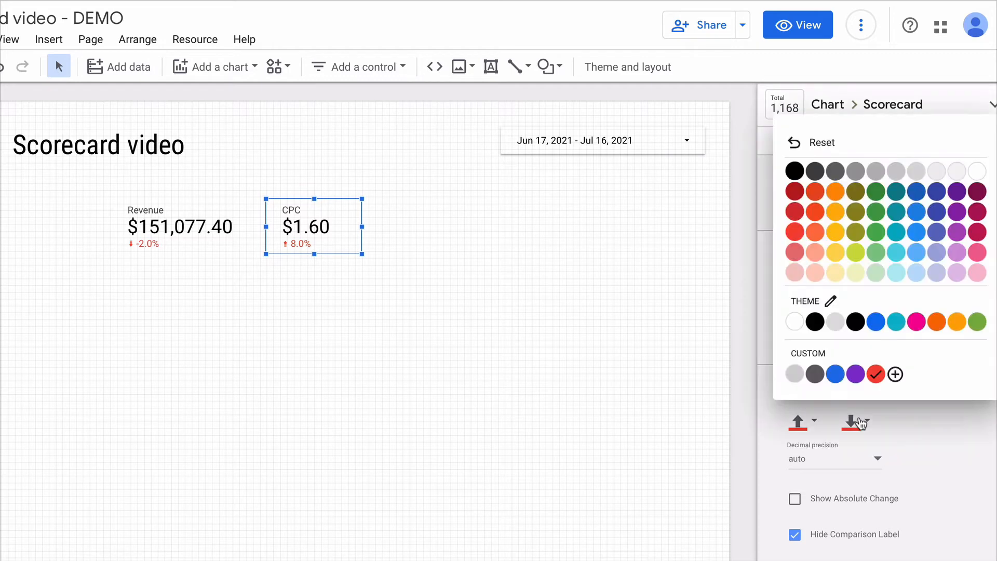
click(668, 250)
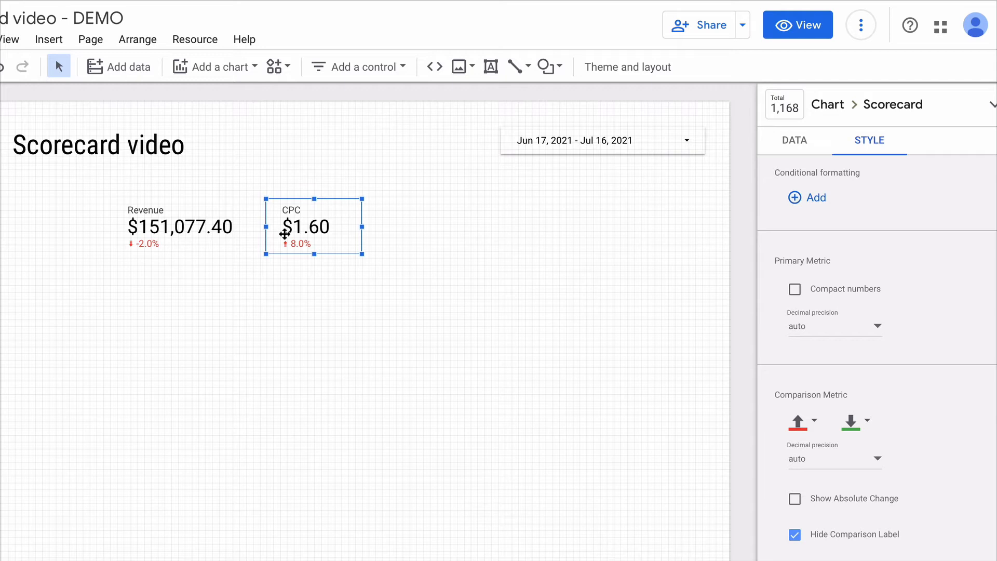
mouse_move(532, 340)
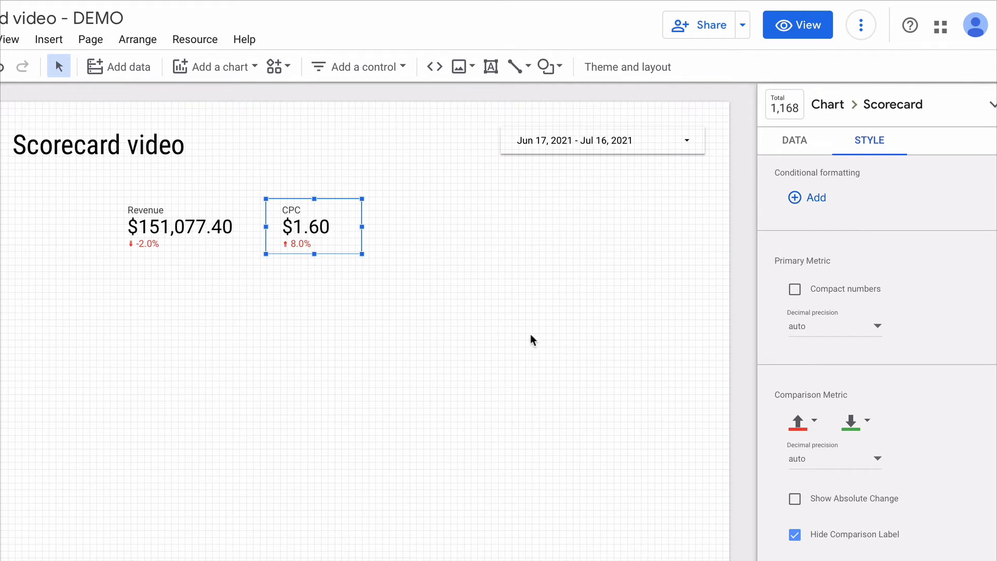
mouse_move(758, 434)
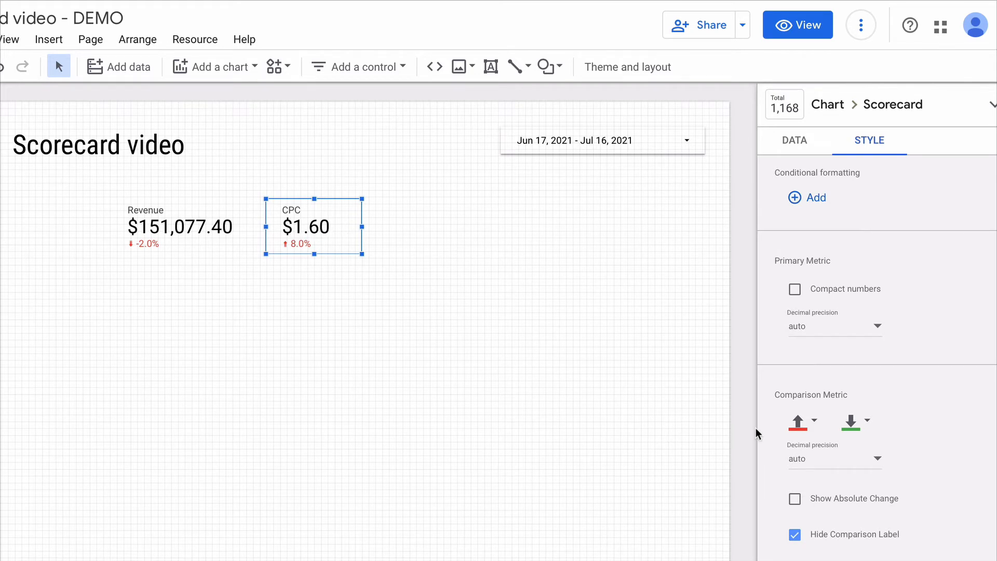
mouse_move(819, 468)
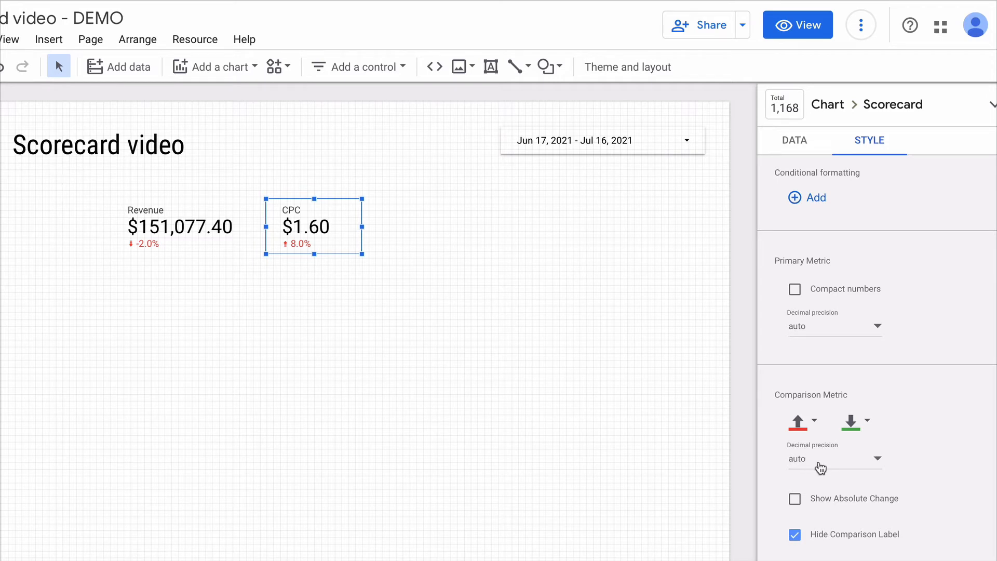
Step: Give the CPC card a light-blue rounded background and centre its metric name
scroll(down, 3)
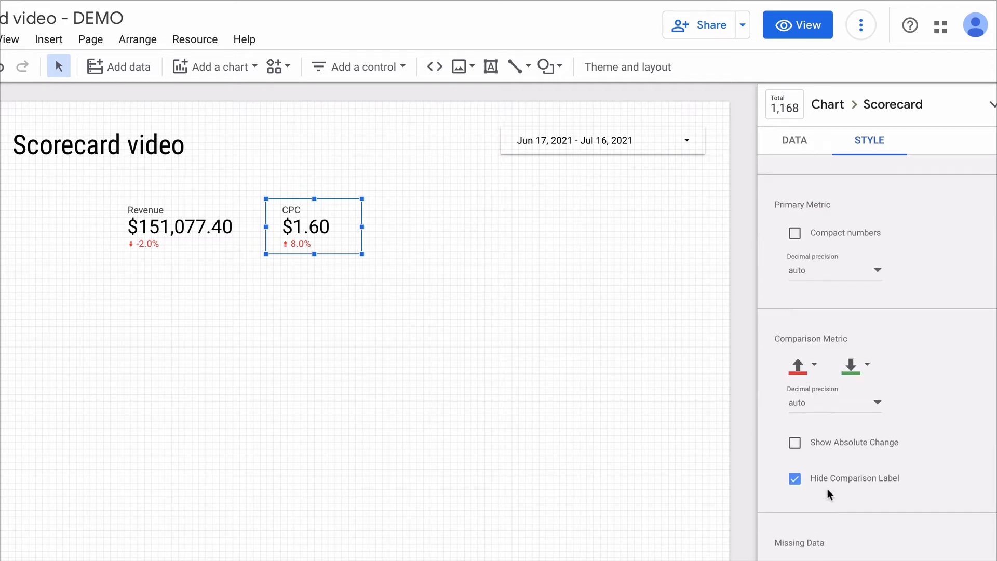
scroll(up, 3)
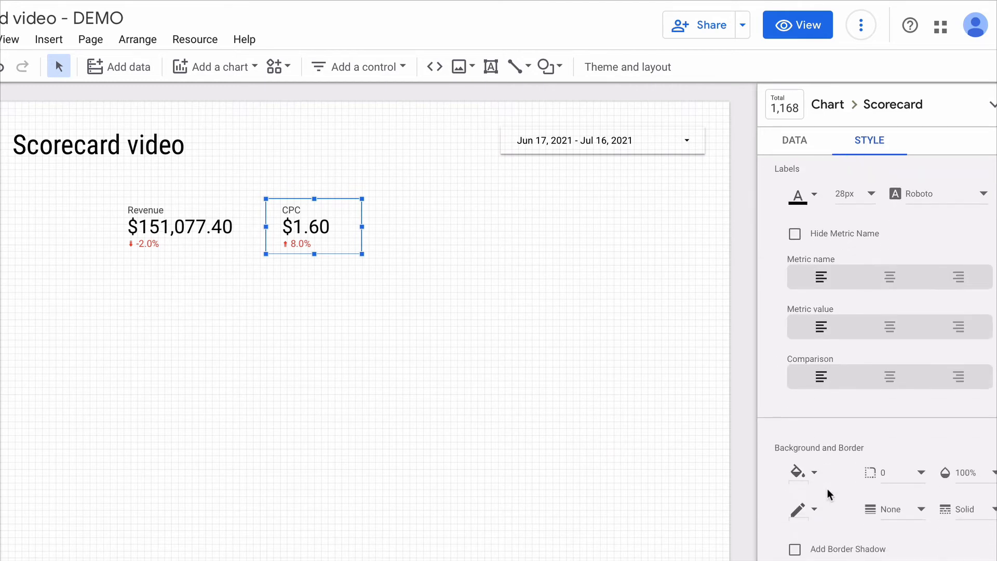
click(799, 473)
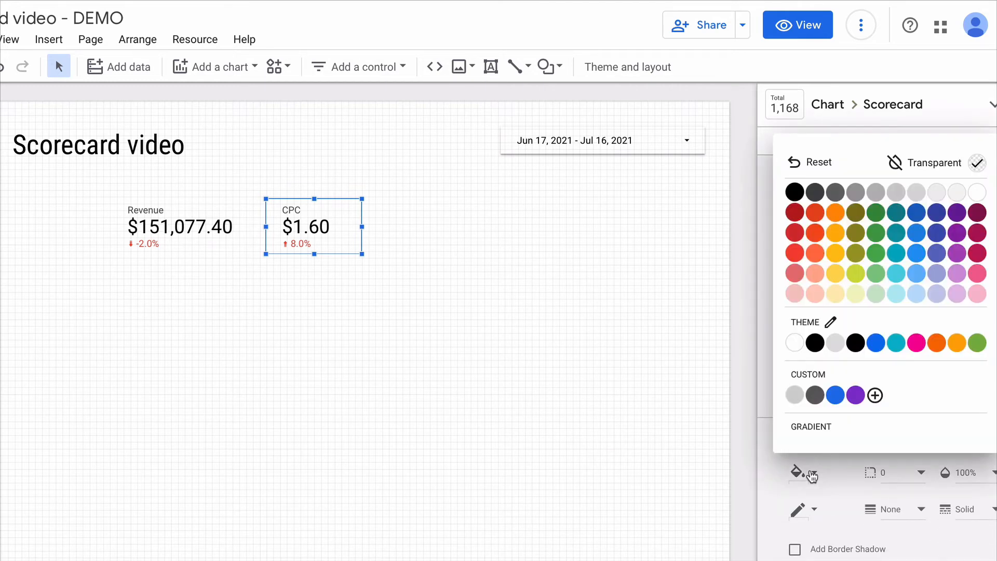
mouse_move(916, 274)
text(10)
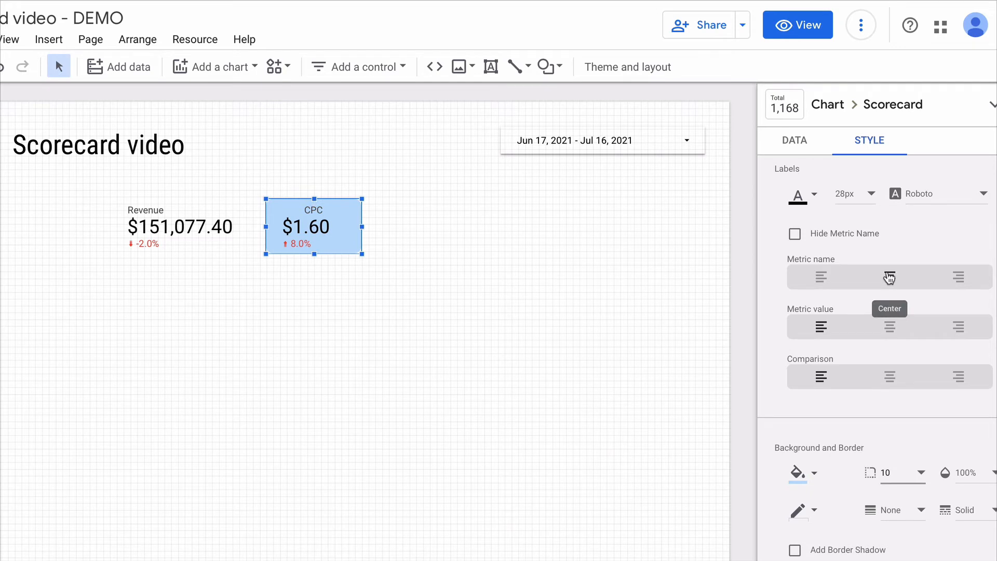
click(160, 226)
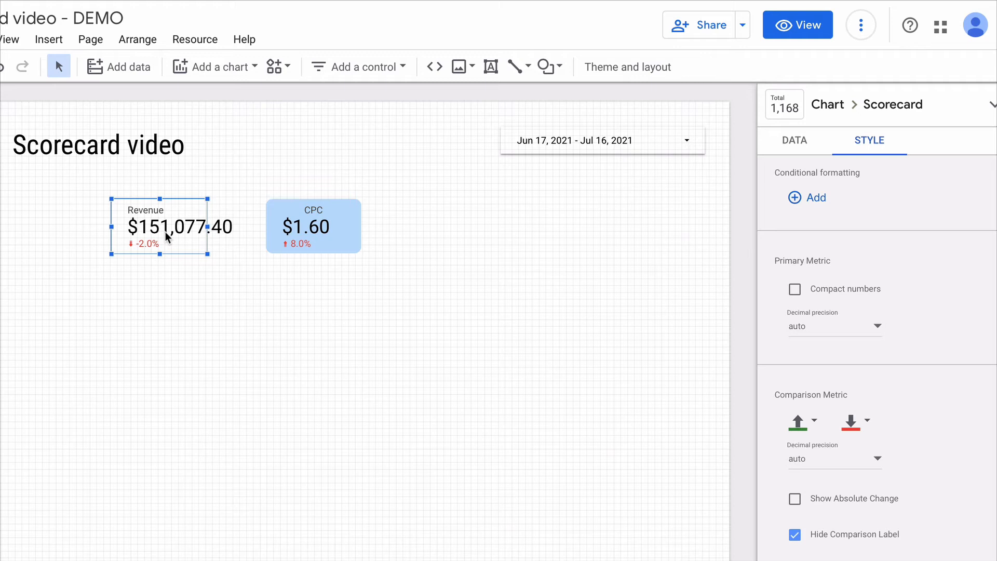
mouse_move(504, 230)
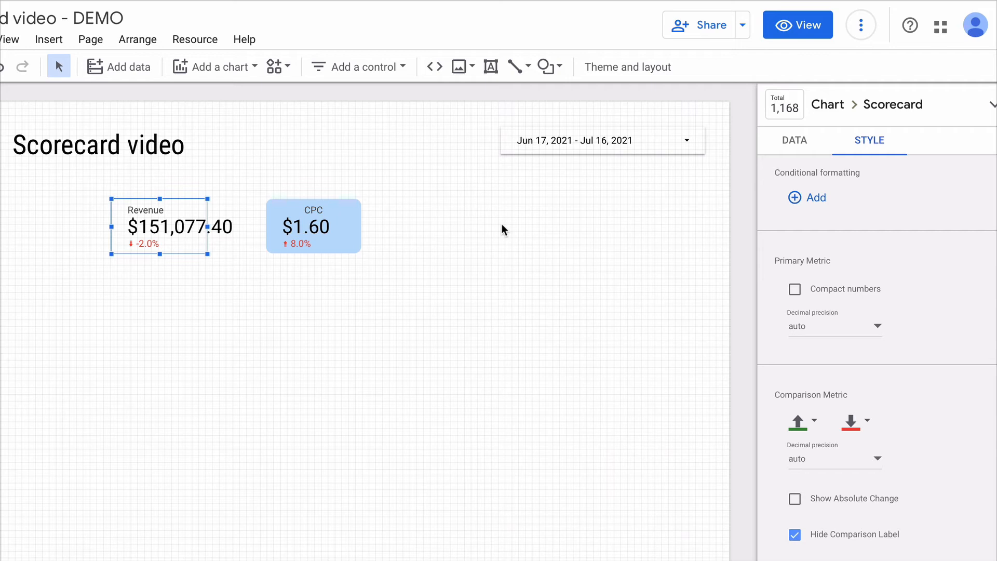
mouse_move(715, 212)
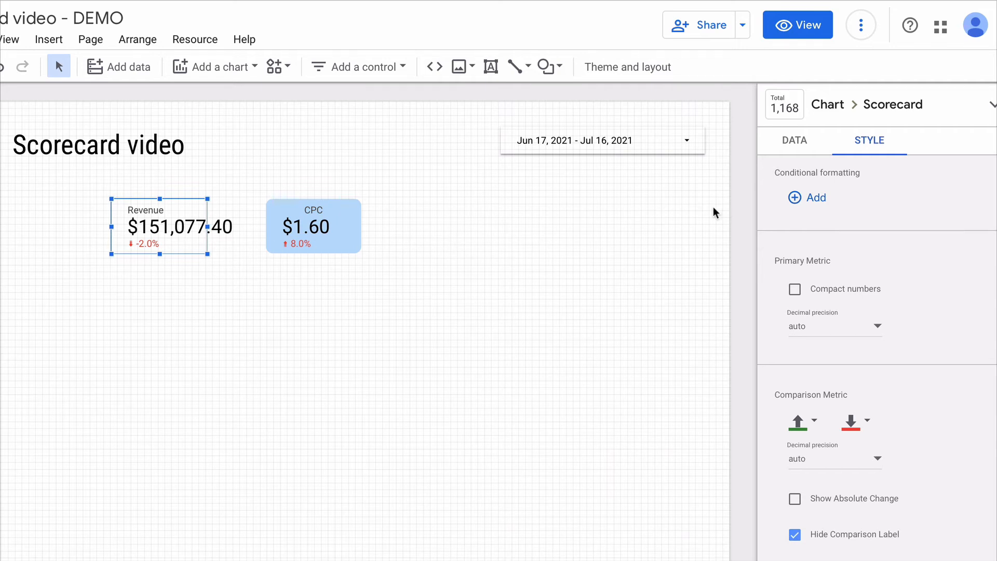
mouse_move(816, 197)
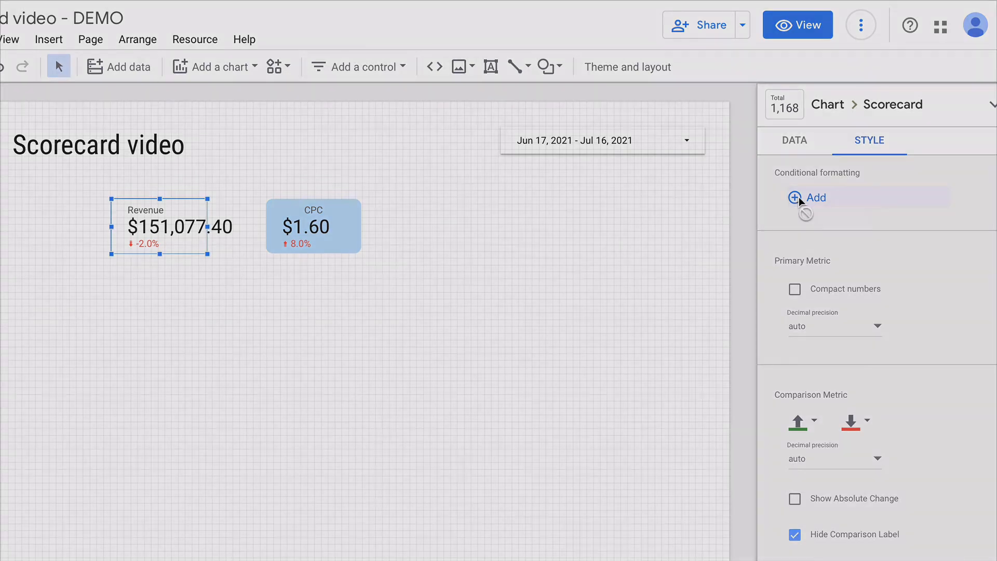
Step: Add a conditional rule filling Revenue green when greater than 150000, and save
click(815, 197)
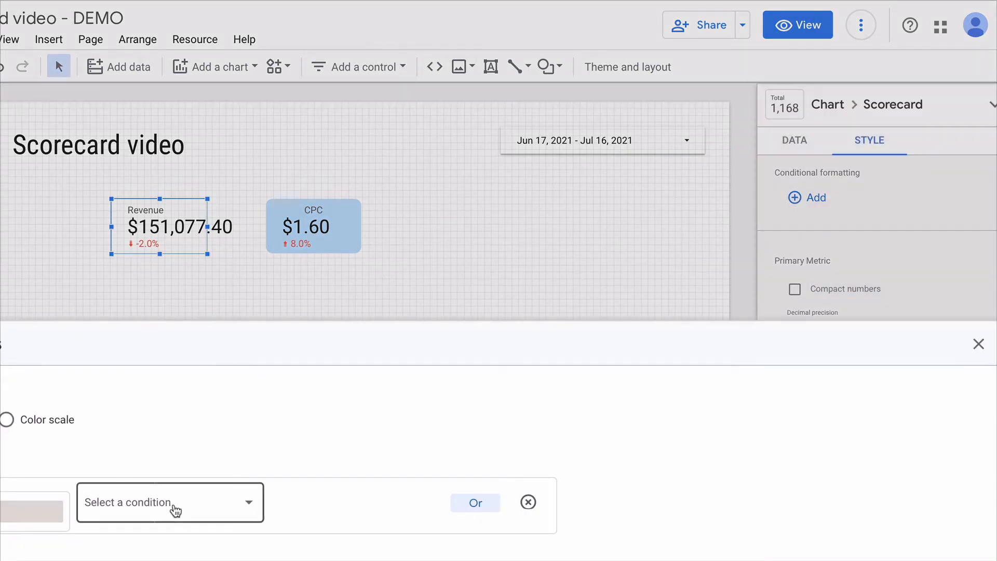
click(170, 502)
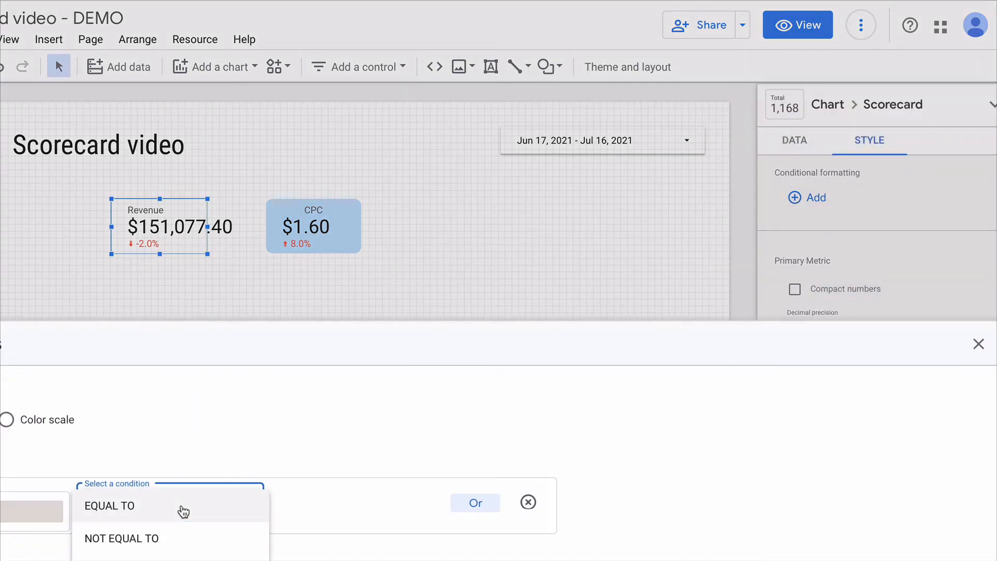
mouse_move(175, 554)
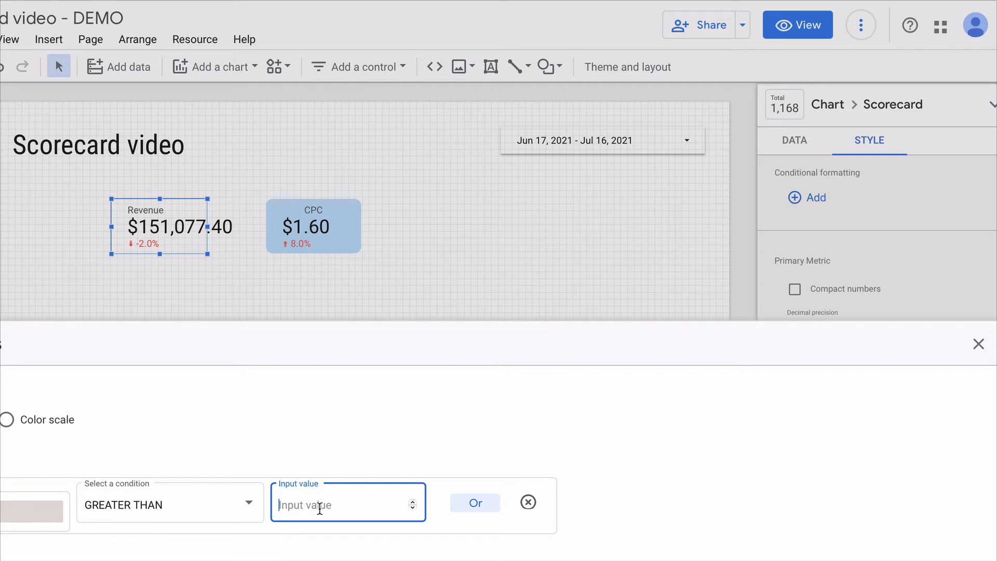
text(150000)
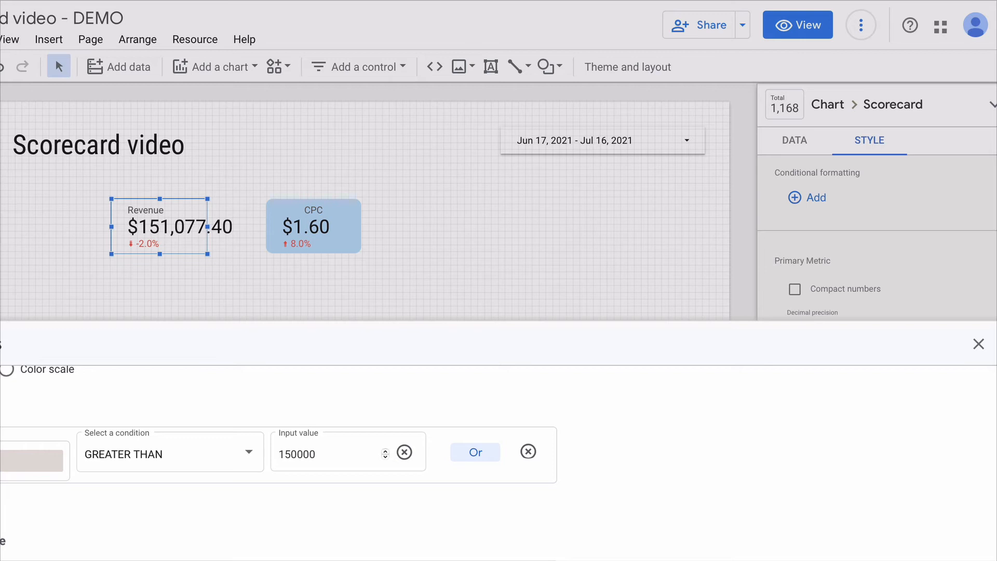
click(34, 460)
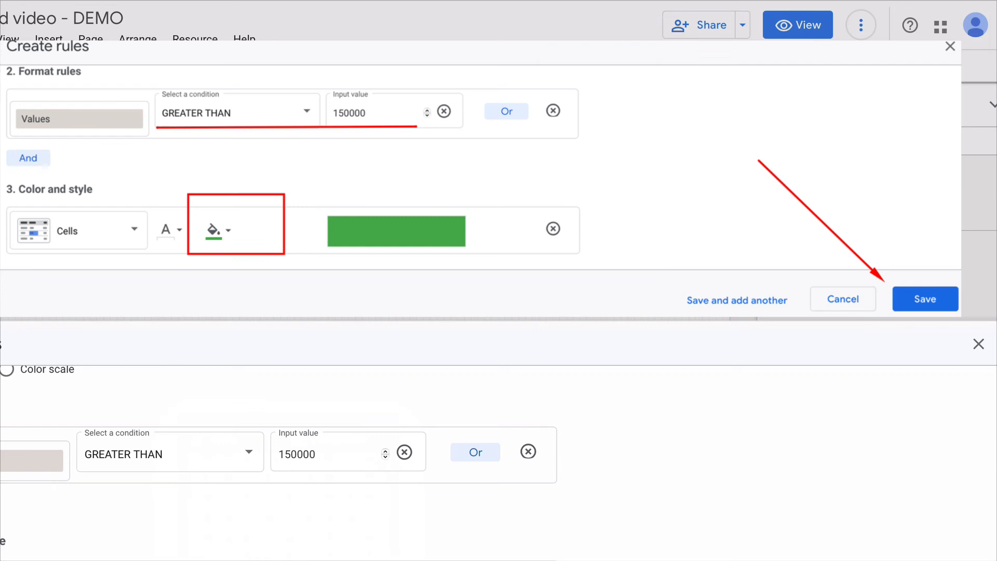
click(924, 300)
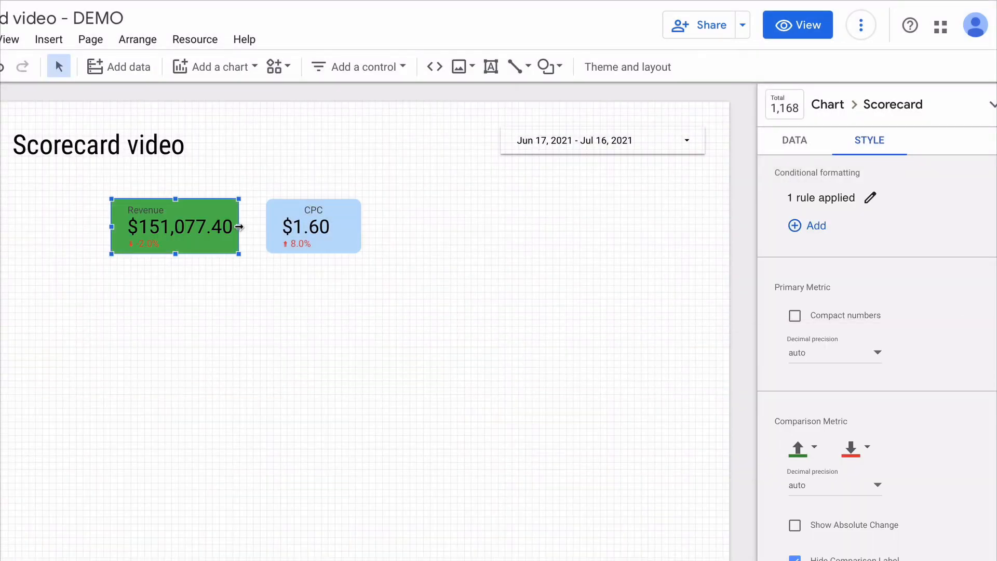
click(627, 67)
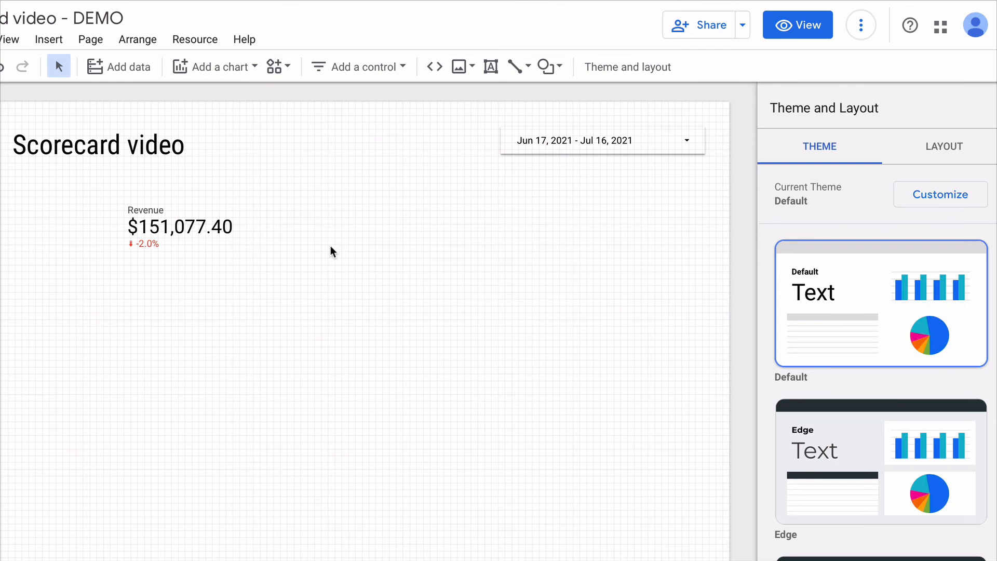
mouse_move(324, 195)
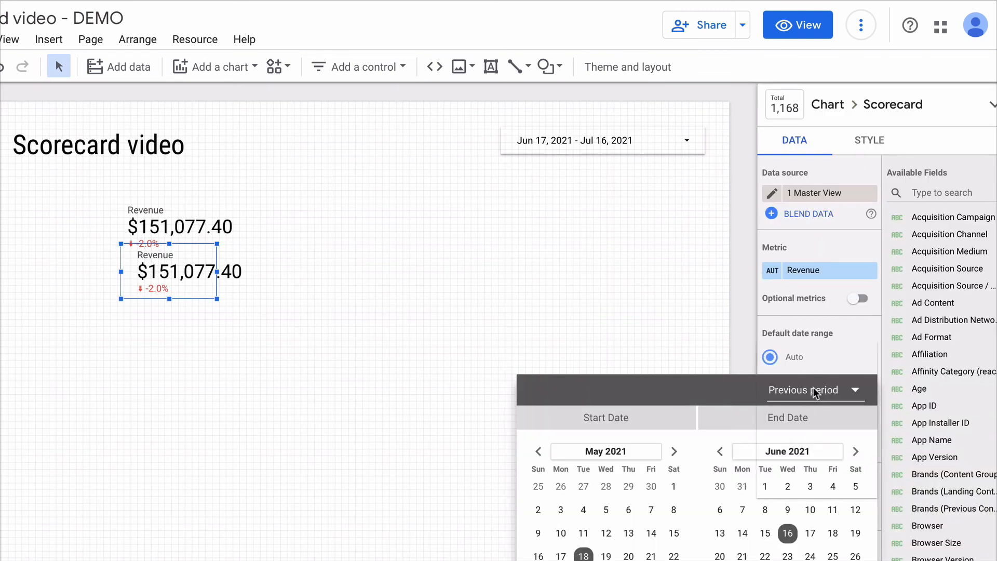
Step: Set the duplicate's comparison date range to Previous year, showing +3,246.6%
click(815, 390)
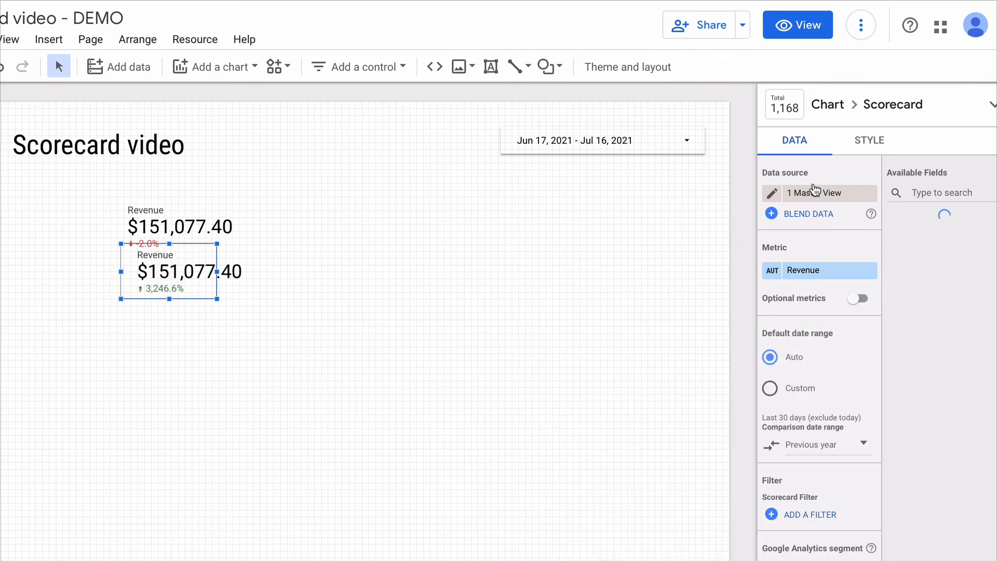
Step: Hide the copy's metric name, whiten its value text, and open arrangement options
click(869, 140)
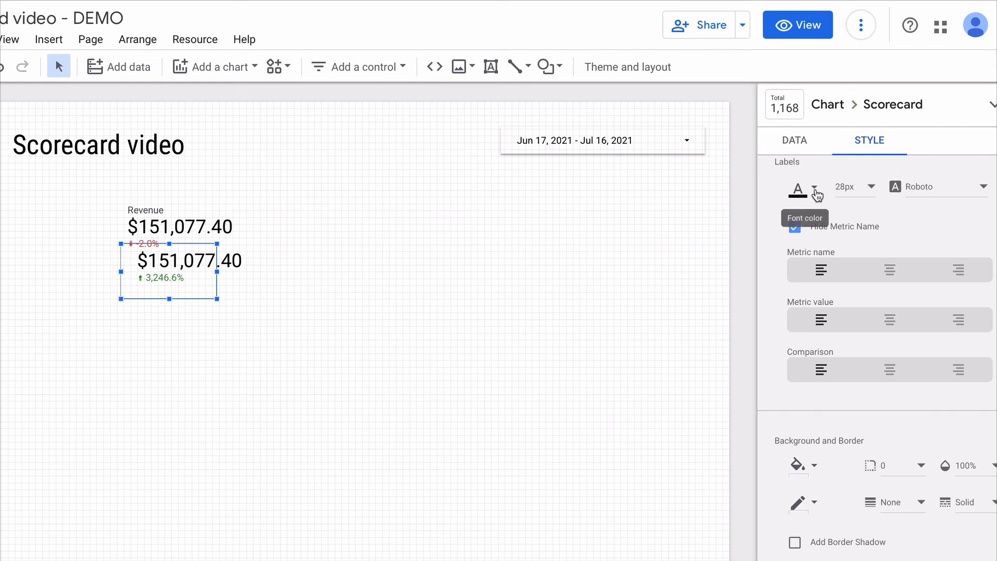
click(794, 227)
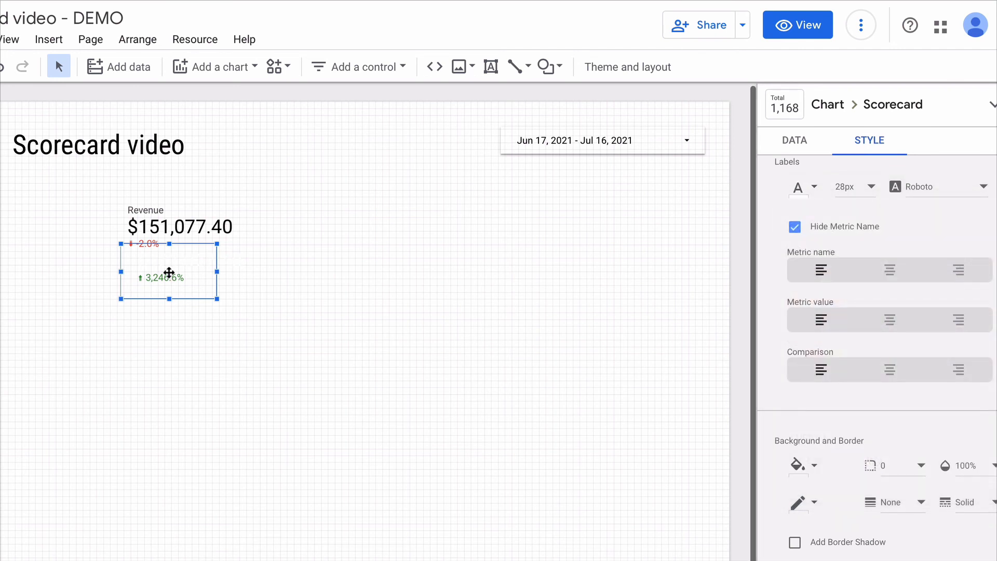
right_click(168, 274)
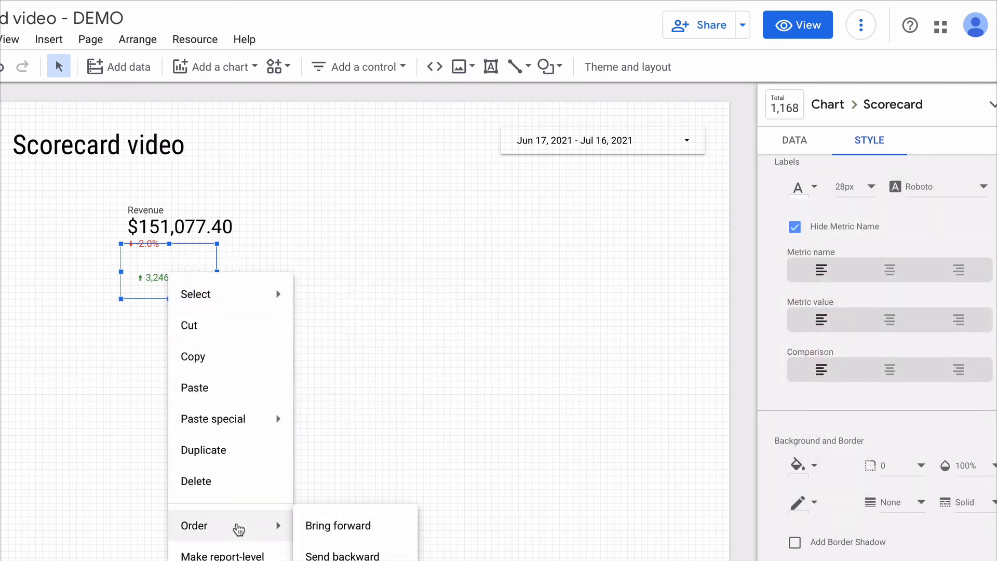